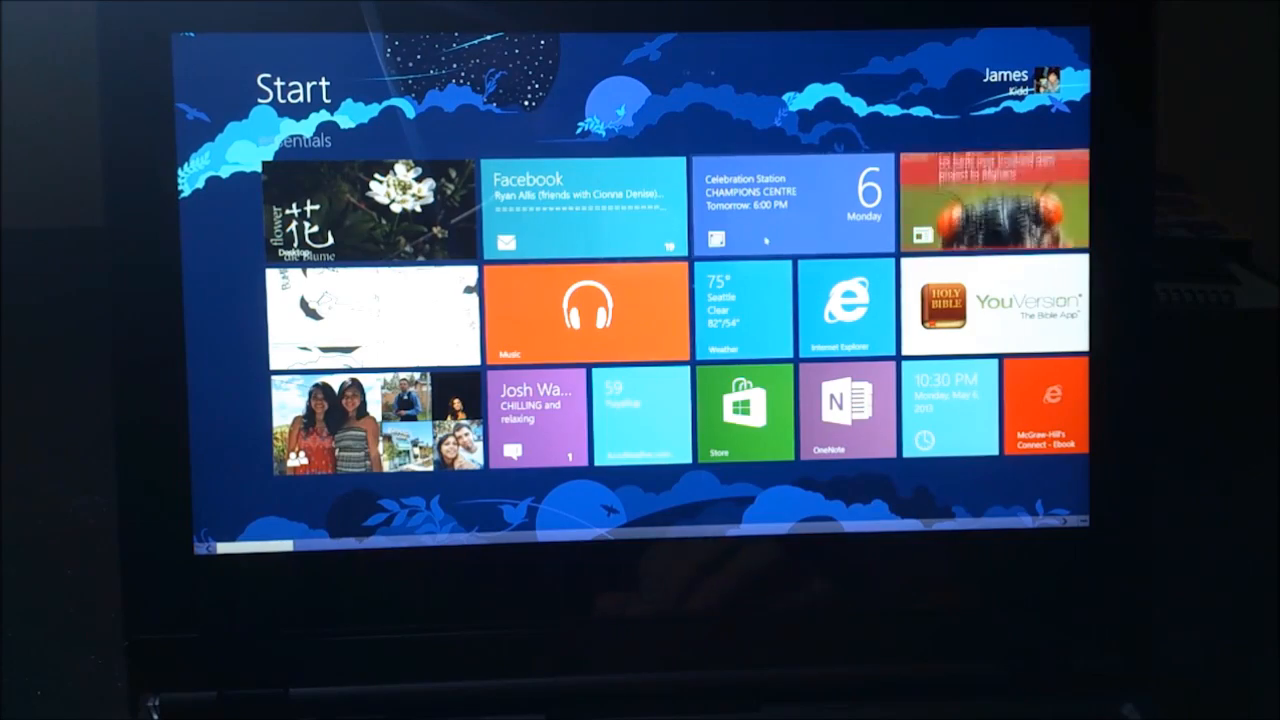
Scroll right across the Start screen tile groups to reach the Adobe group with the Skype and Netflix tiles
{"action": "scroll", "scroll_direction": "right", "scroll_amount": 3}
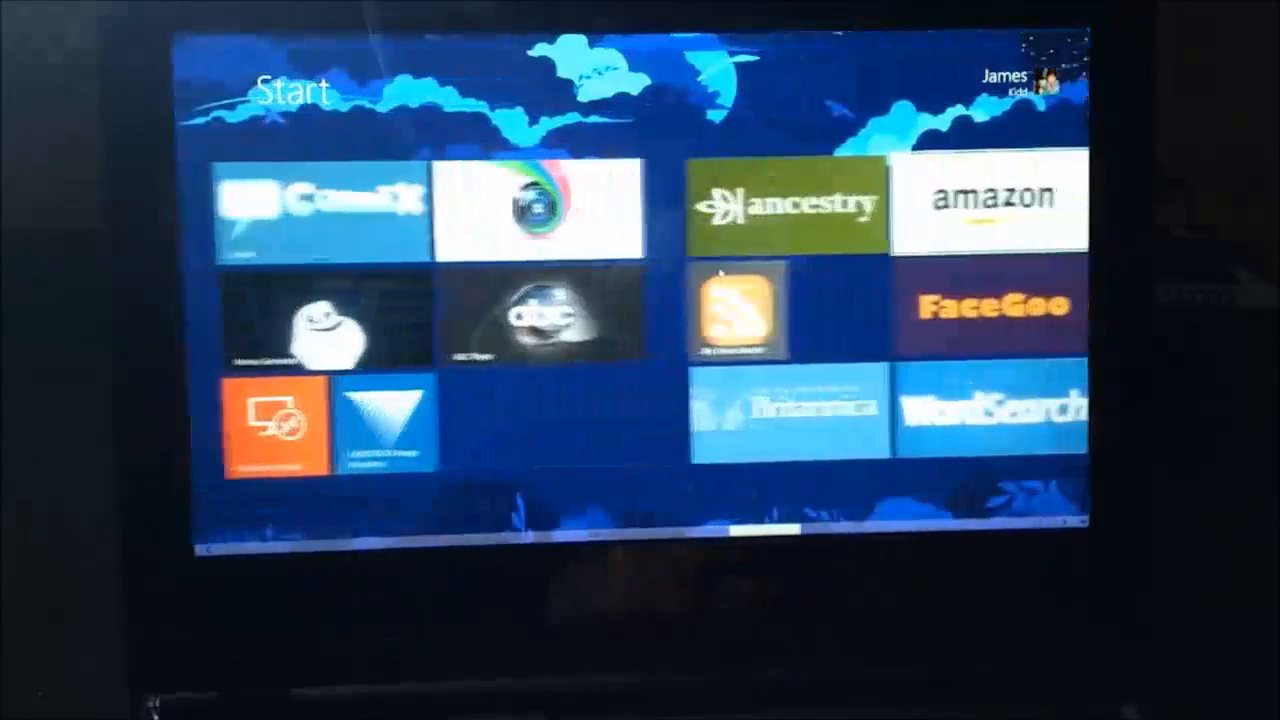
{"action": "scroll", "scroll_direction": "right", "scroll_amount": 3}
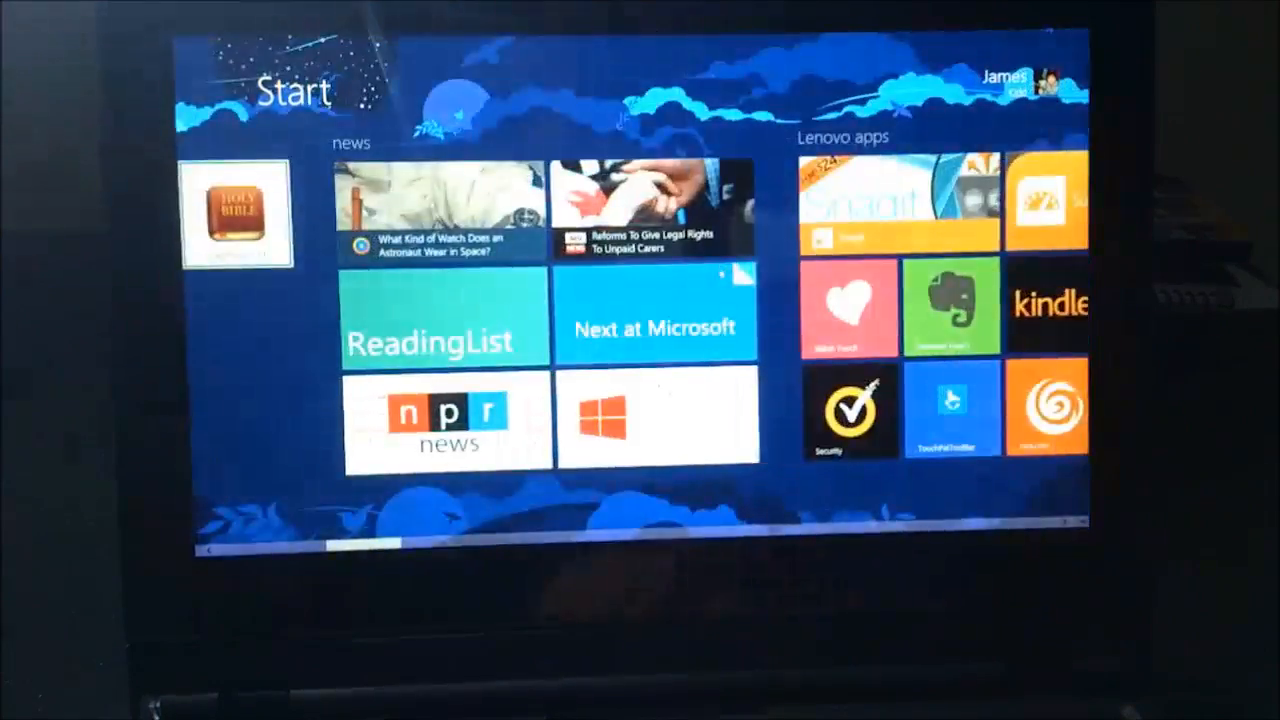
{"action": "scroll", "scroll_direction": "right", "scroll_amount": 3}
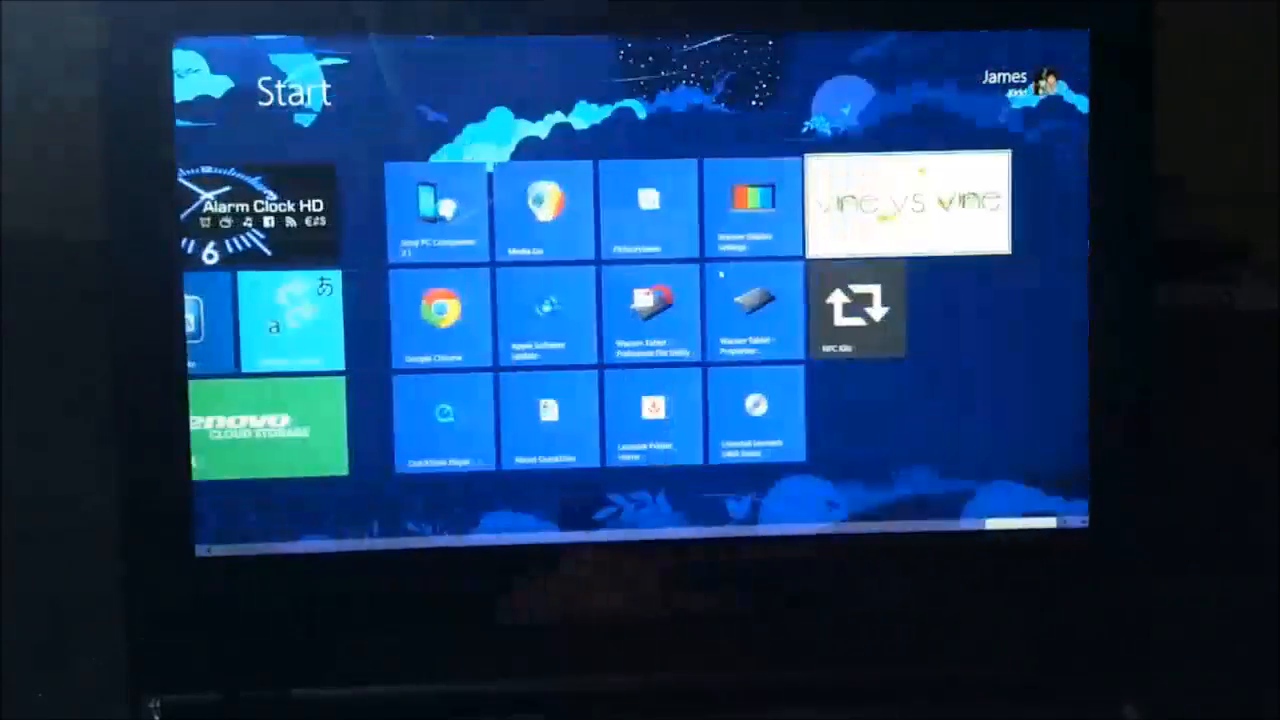
{"action": "scroll", "scroll_direction": "right", "scroll_amount": 3}
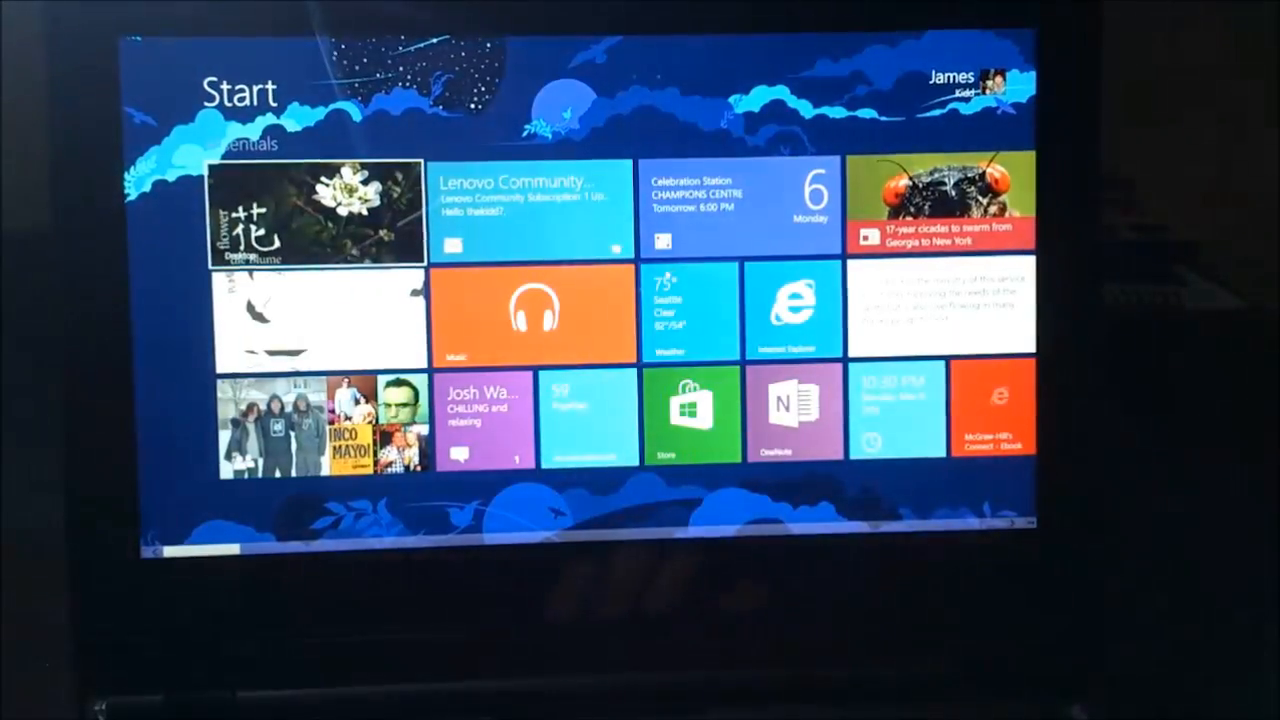
{"action": "scroll", "scroll_direction": "right", "scroll_amount": 3}
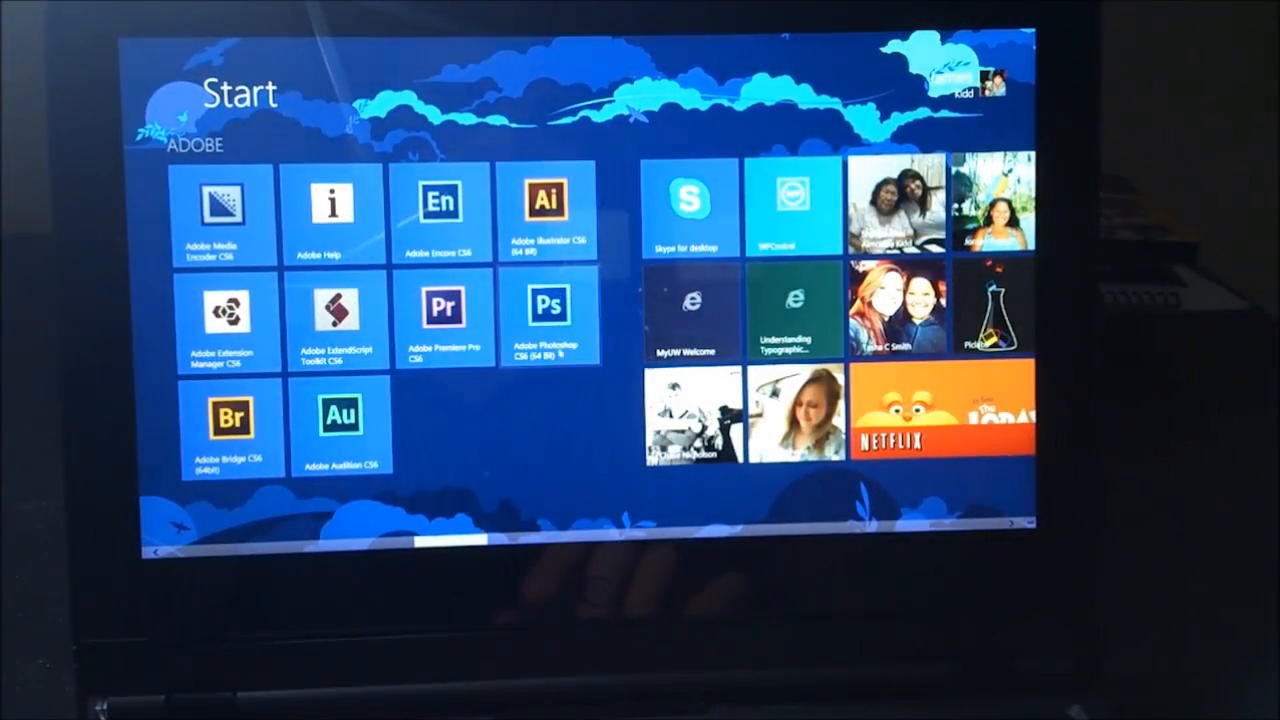
{"action": "scroll", "scroll_direction": "right", "scroll_amount": 3}
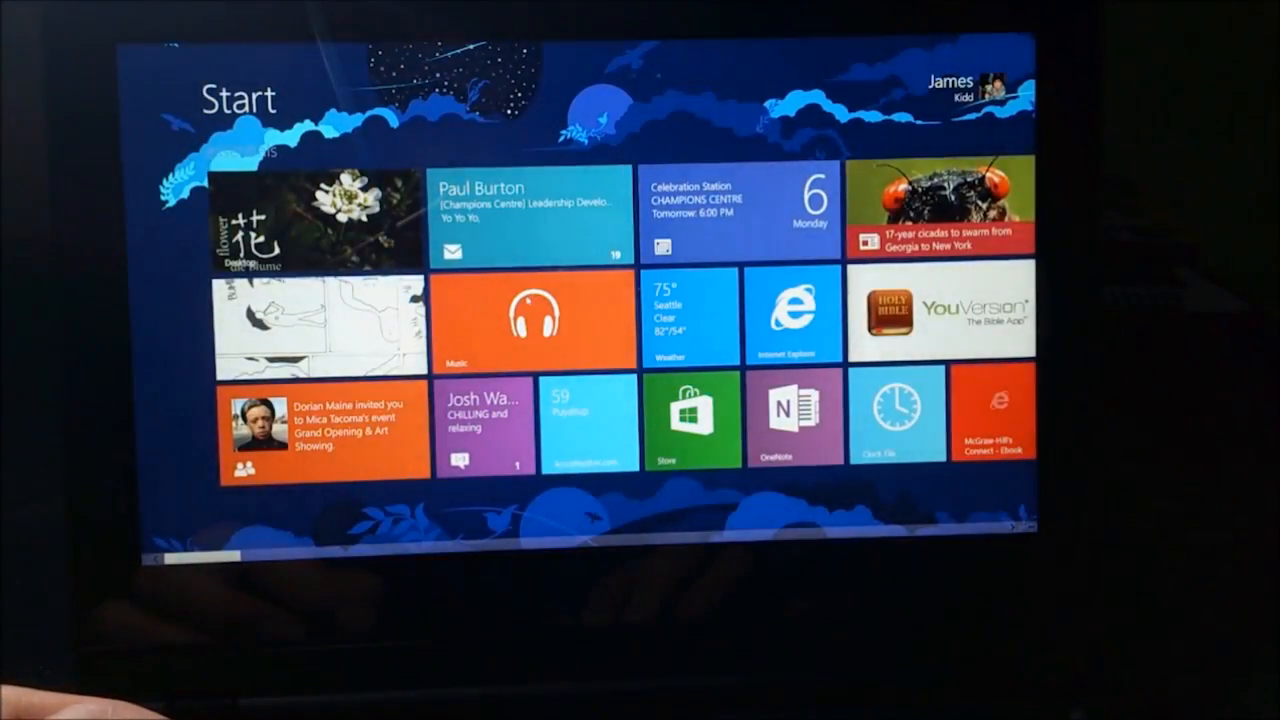
{"action": "left_click", "coordinate": [530, 316]}
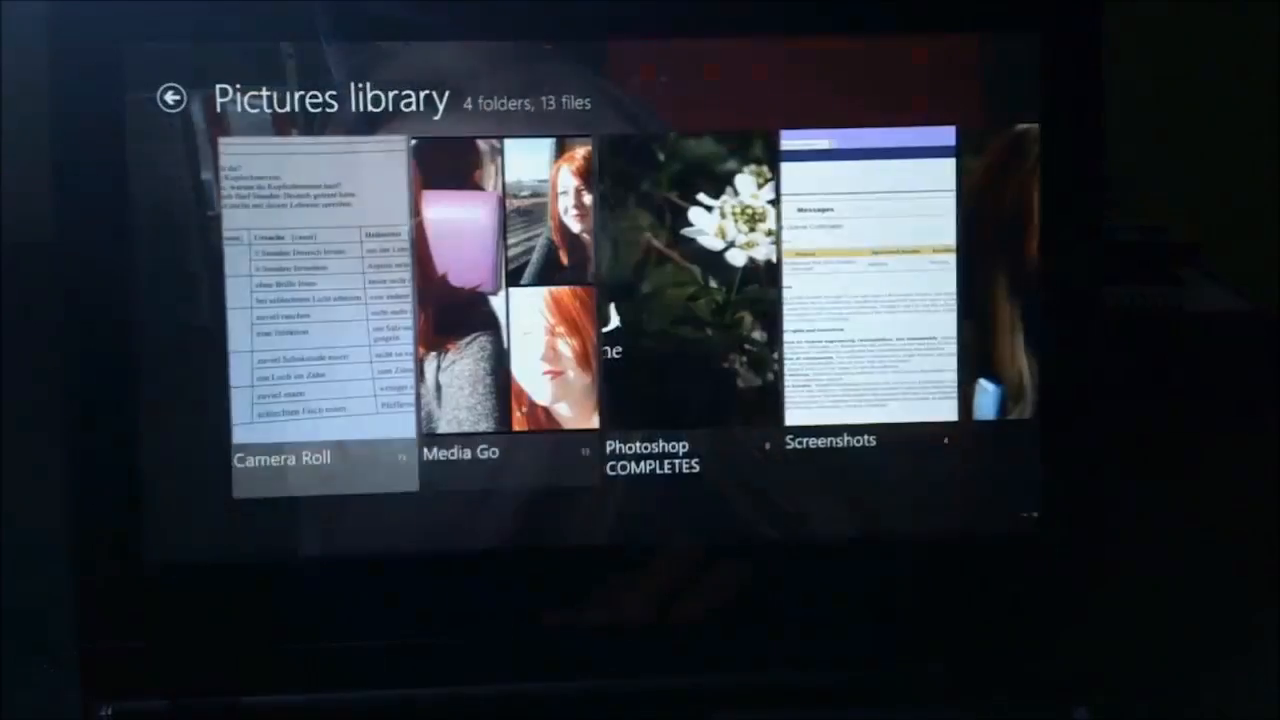
Enter the Photoshop COMPLETES folder and advance to the green FROM THE SOURCE flower shown full screen
{"action": "left_click", "coordinate": [656, 290]}
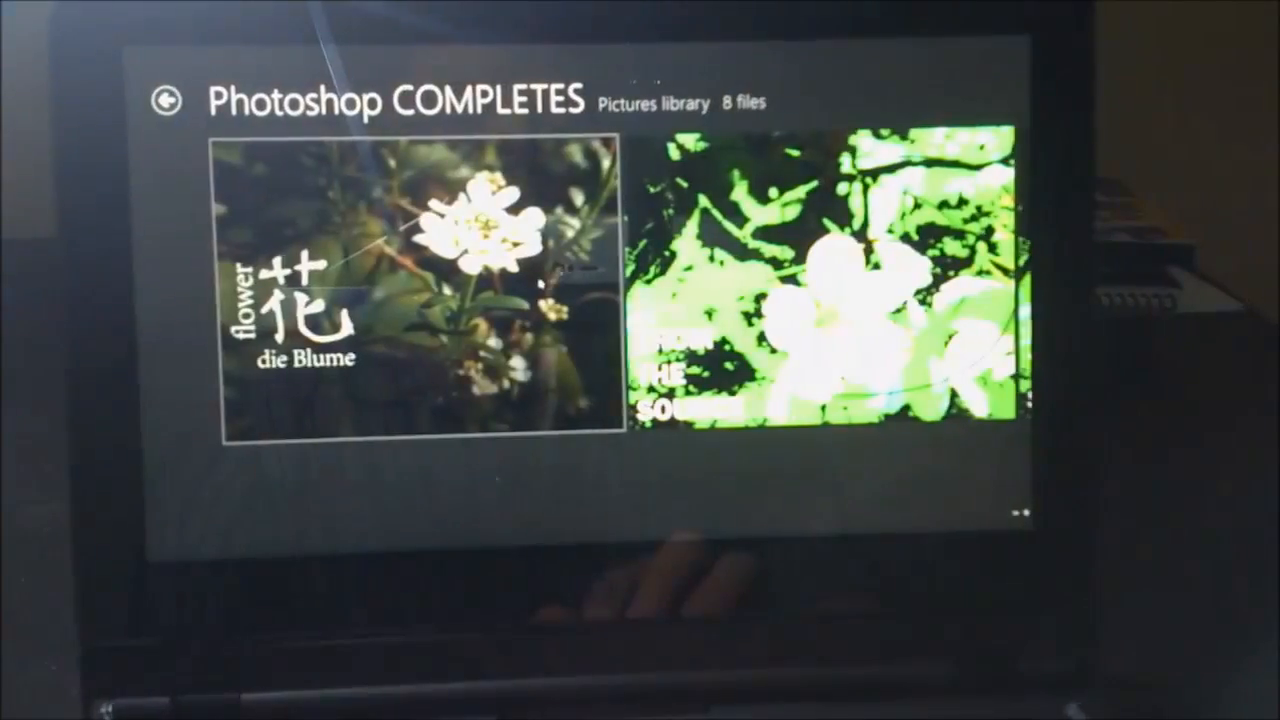
{"action": "left_click", "coordinate": [412, 300]}
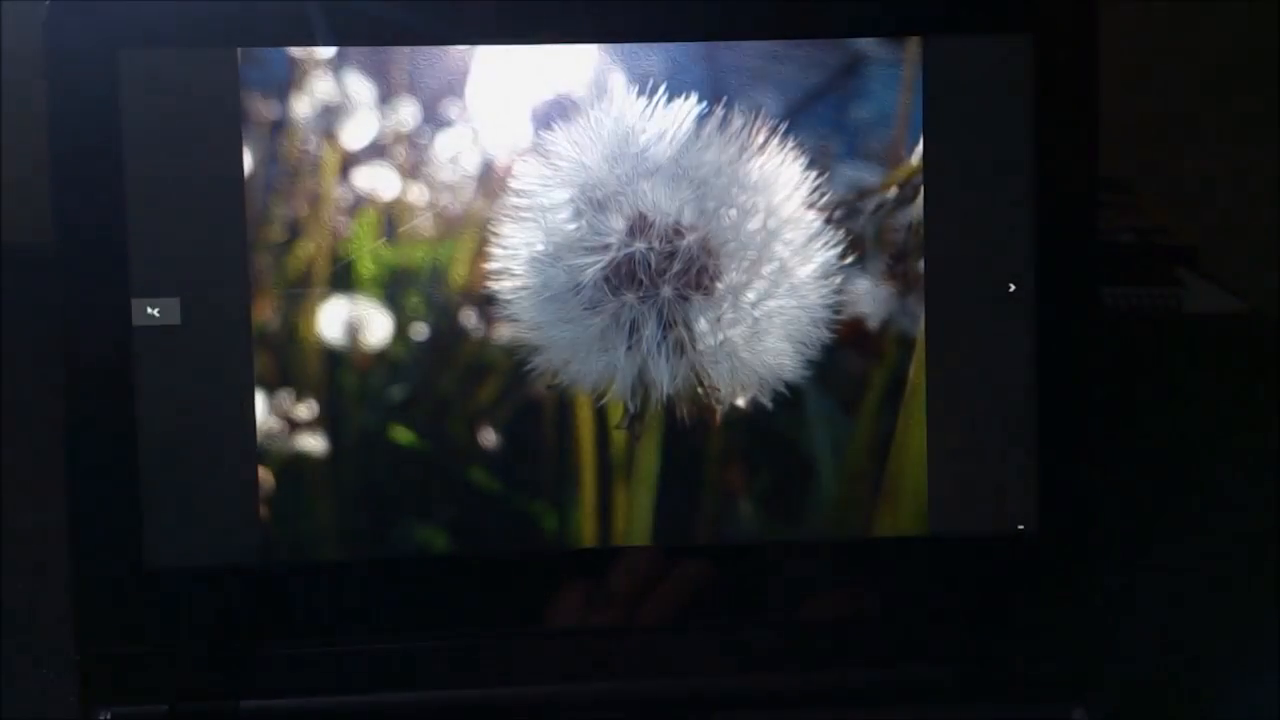
{"action": "left_click", "coordinate": [1012, 288]}
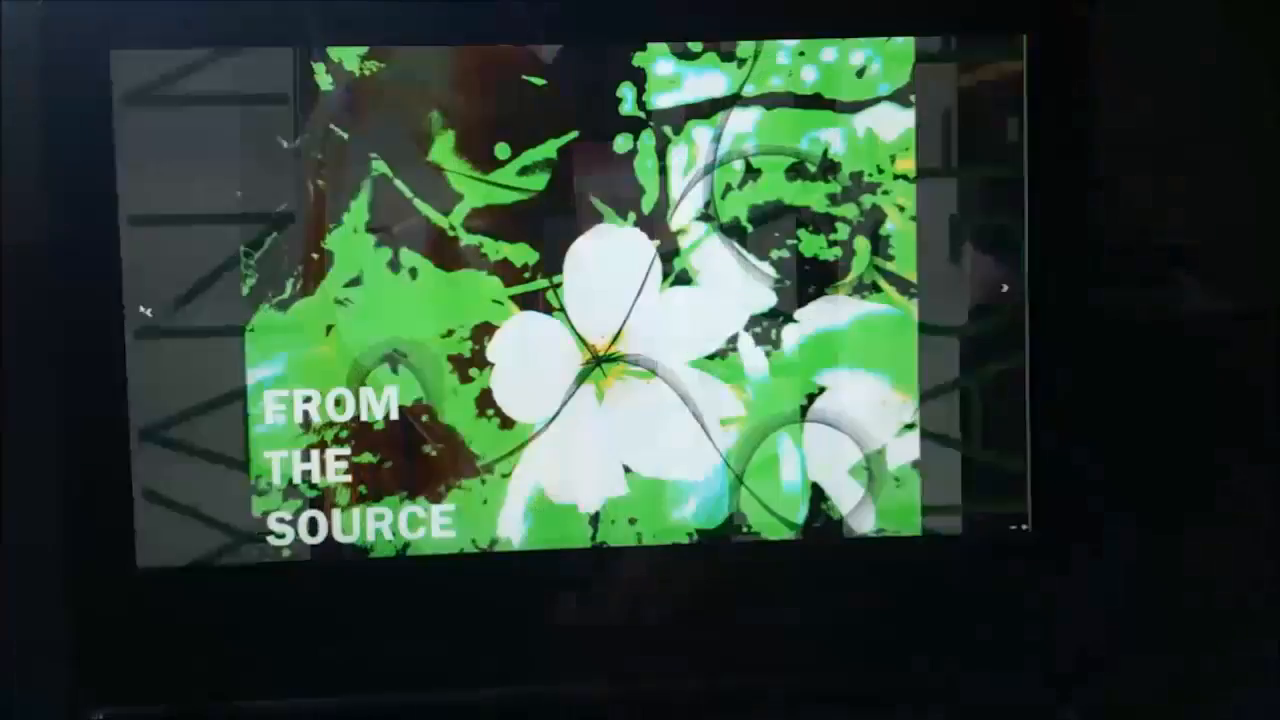